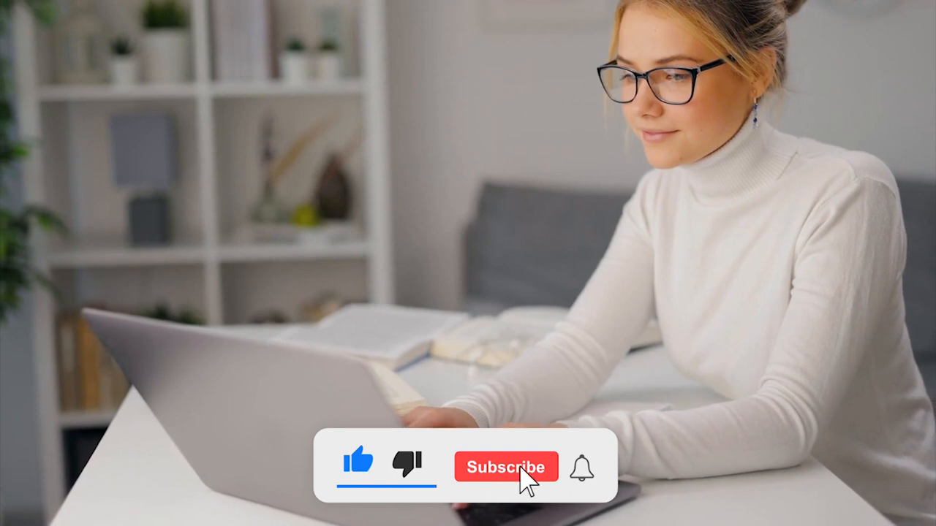
left_click(506, 467)
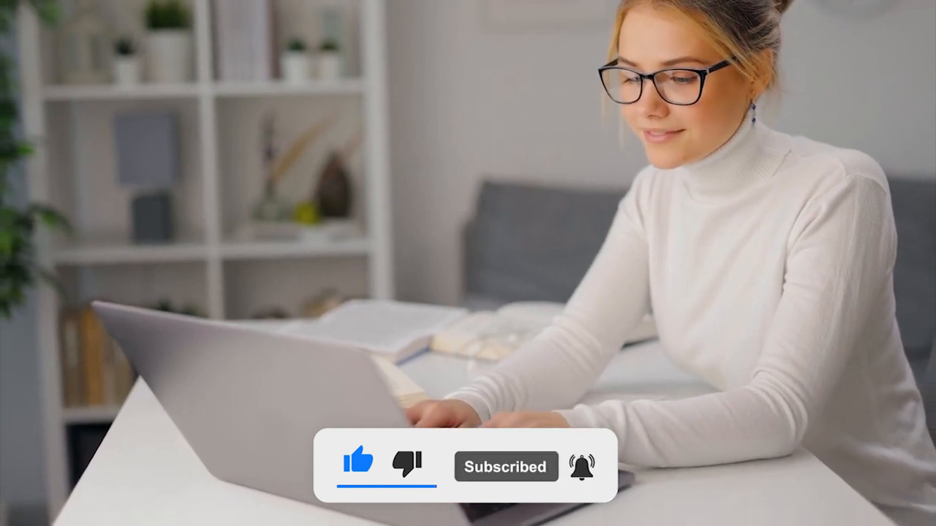